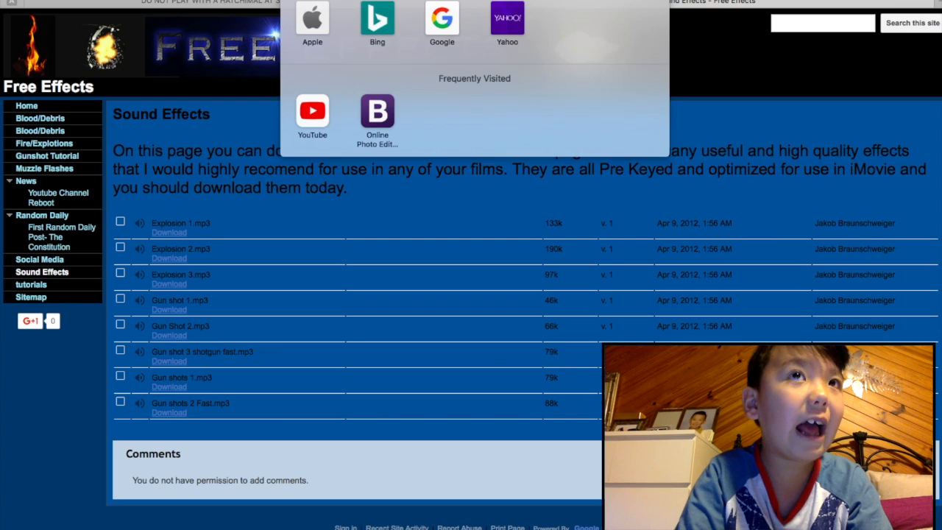
Step: Search the web for 'prey keyed' from Safari's address bar
text(pr)
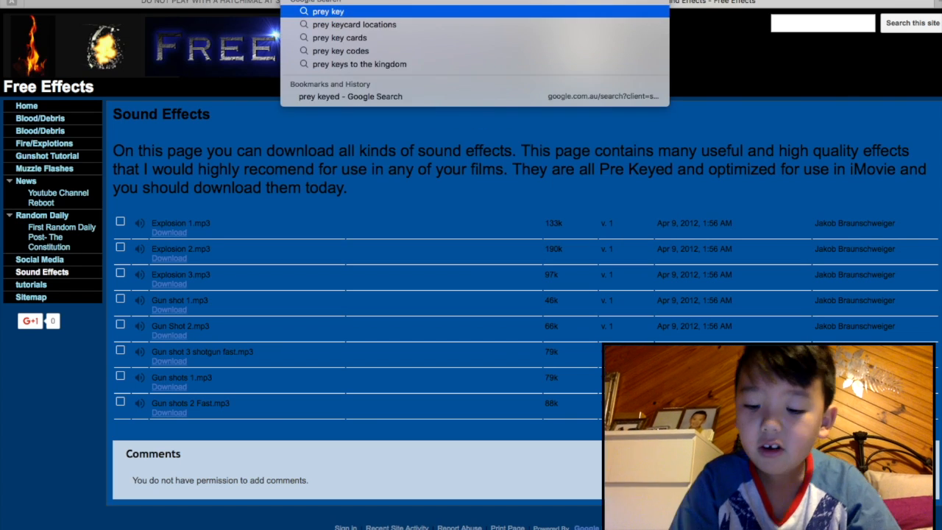
text(ed)
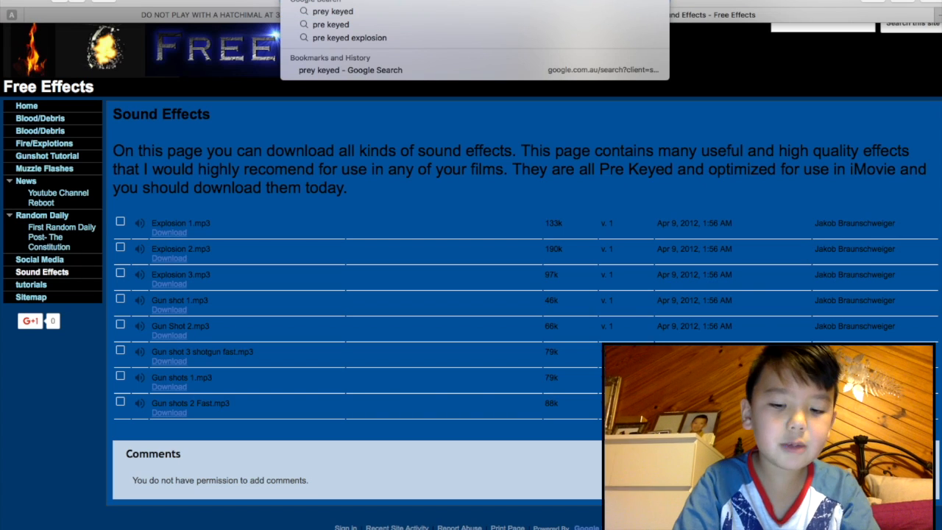
mouse_move(331, 11)
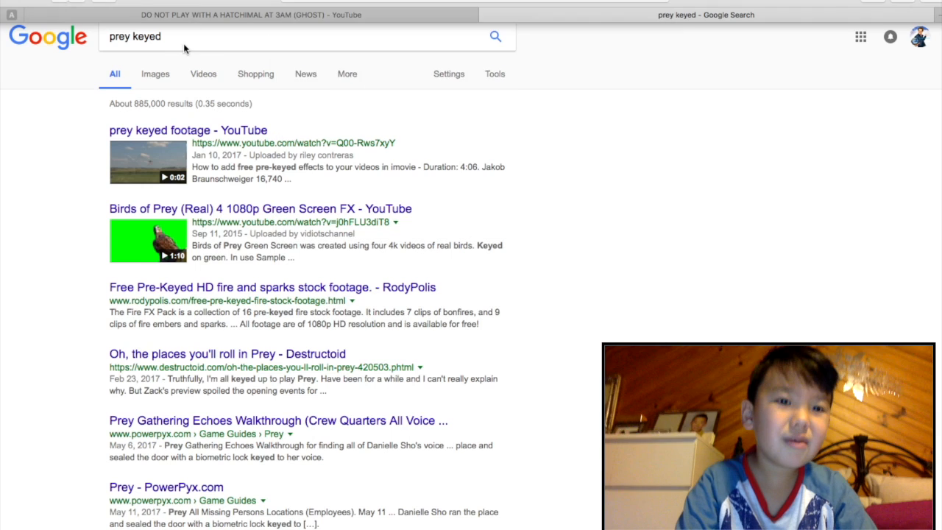
Step: Refine the search to 'free pre keyed muzzle flashes' and open the Free Effects Muzzle Flashes result
click(294, 36)
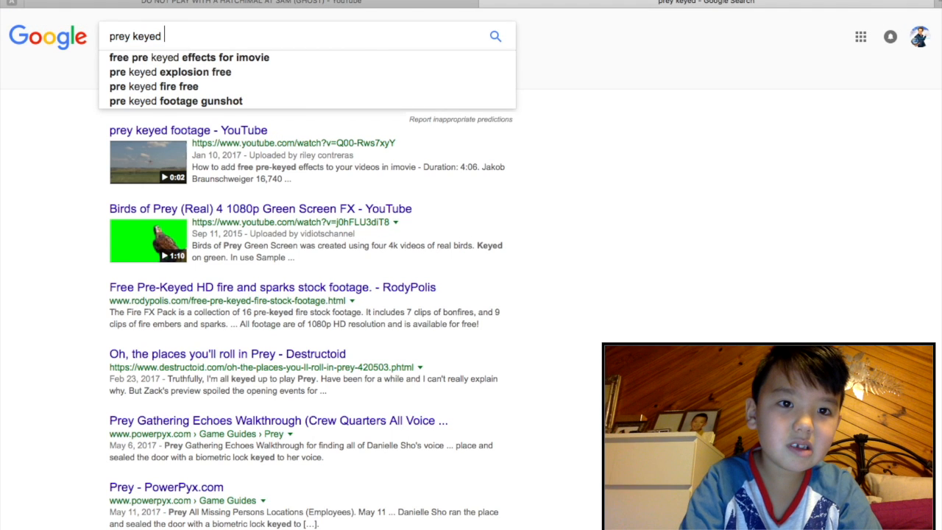
text(mu)
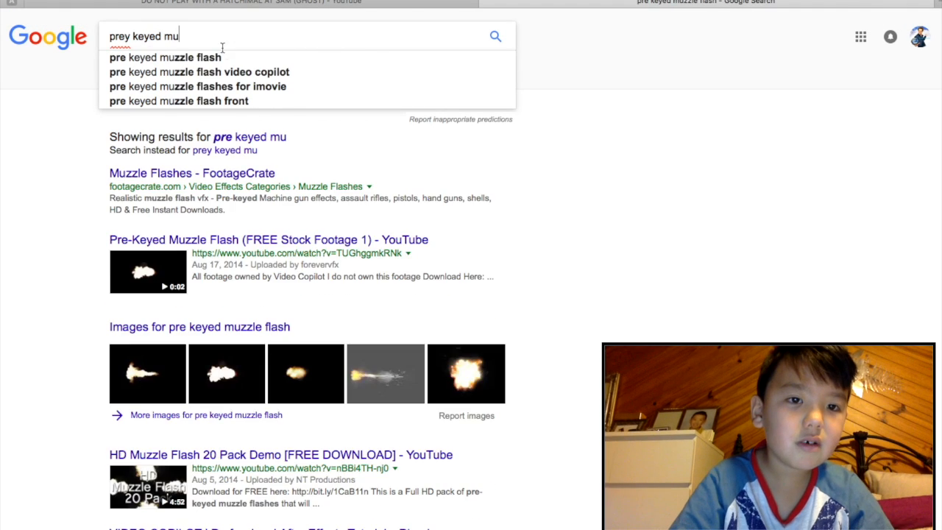
click(188, 57)
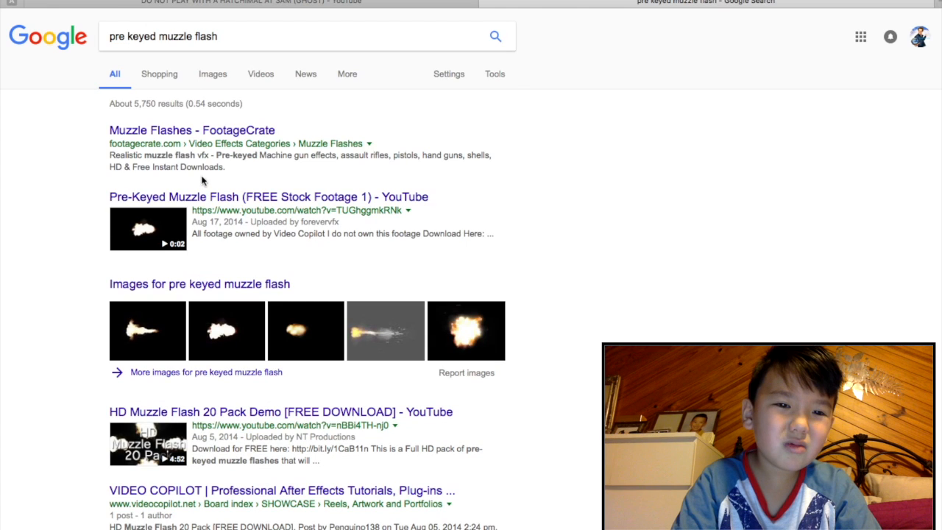
click(294, 36)
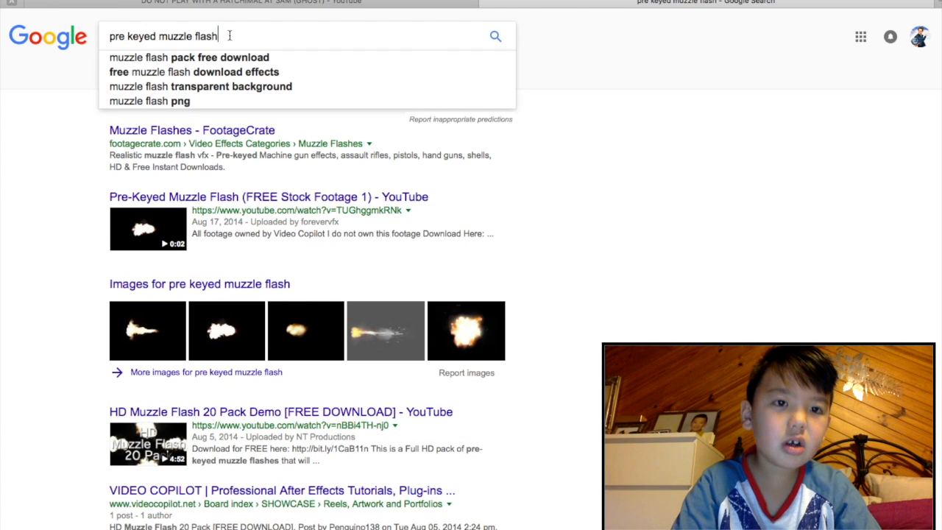
text(s)
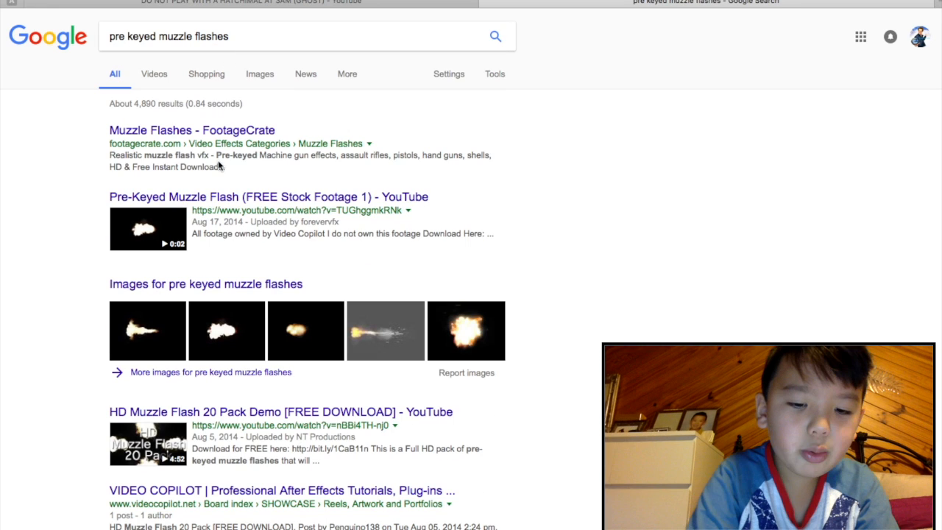
mouse_move(357, 151)
text(prey keye)
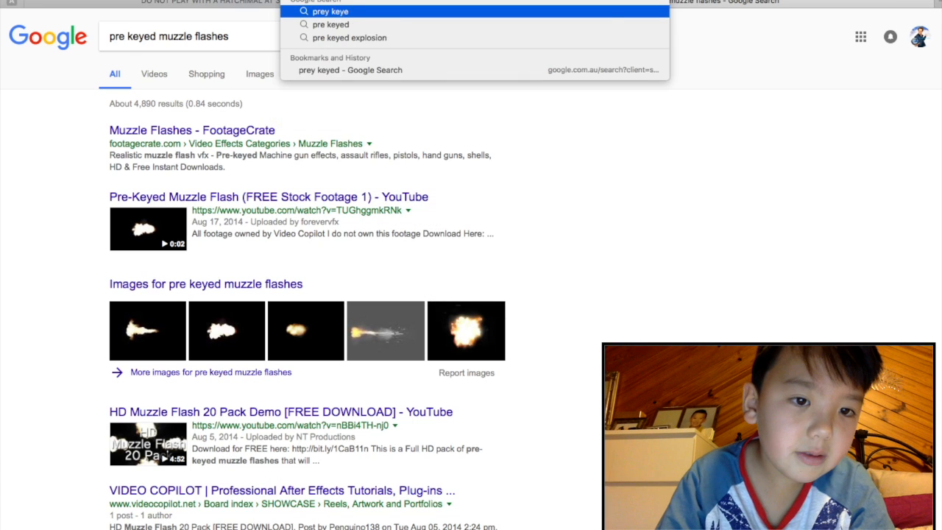
text(mu)
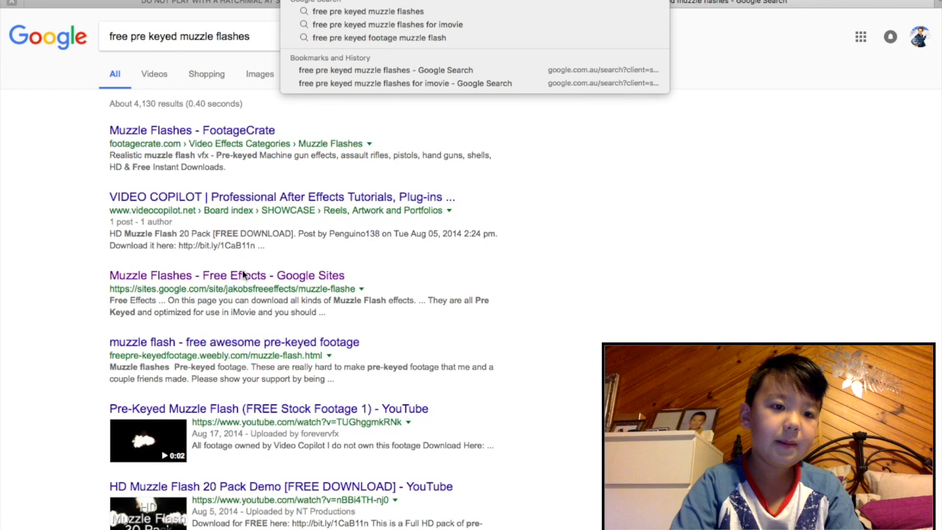
right_click(226, 275)
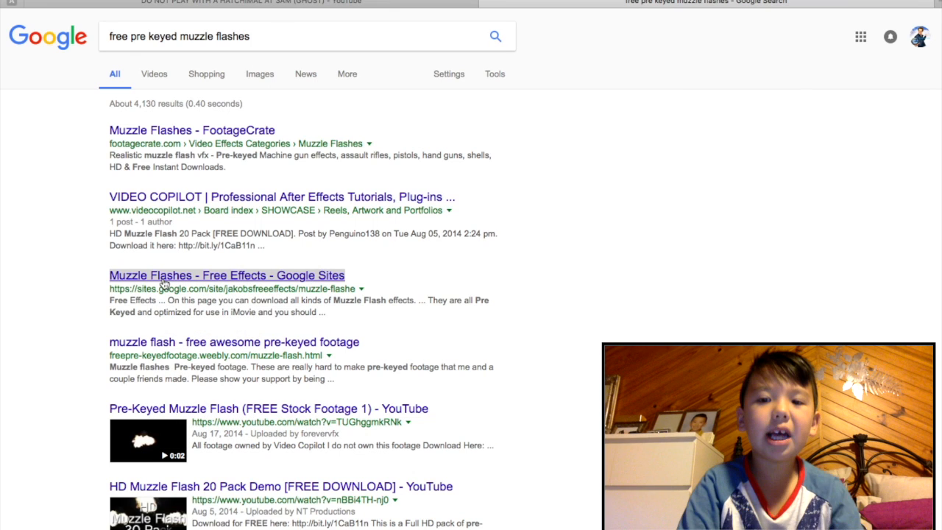
click(227, 274)
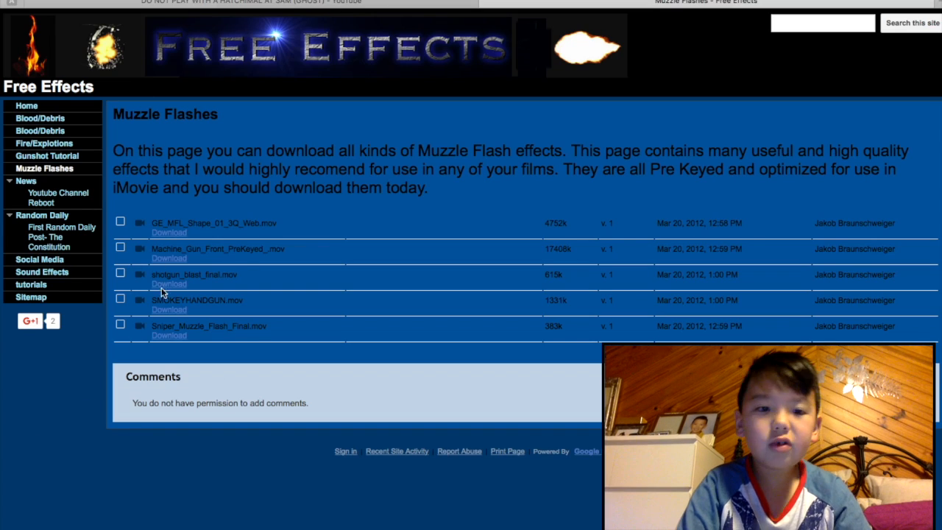
mouse_move(177, 515)
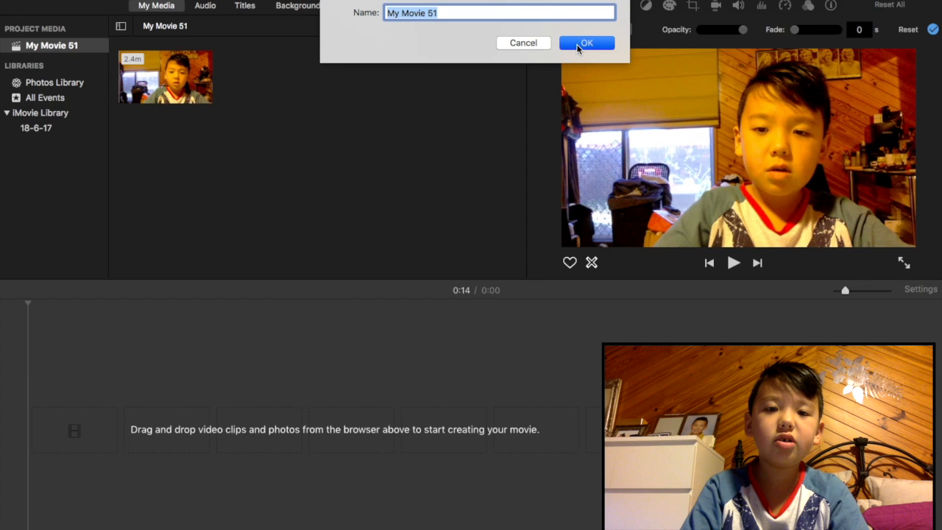
Step: Confirm the current project name, then create a new Movie project (My Movie 52)
click(587, 42)
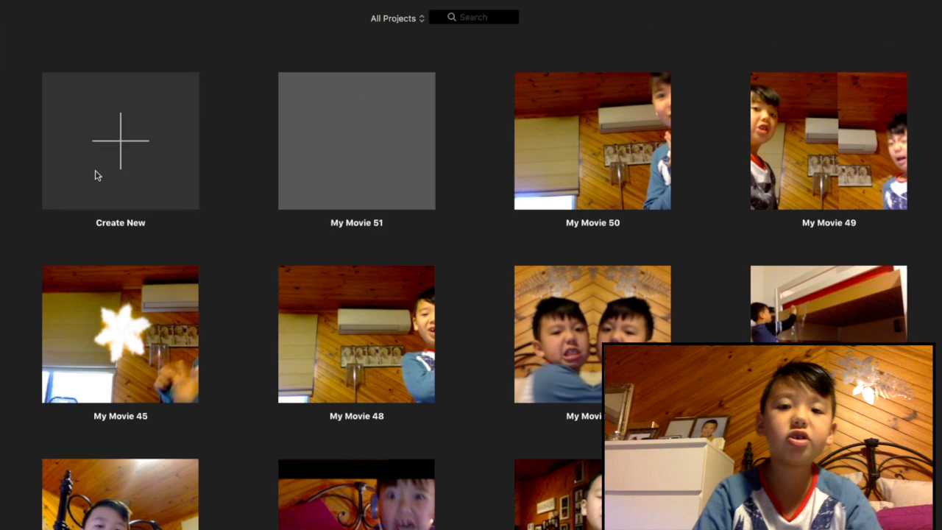
click(120, 140)
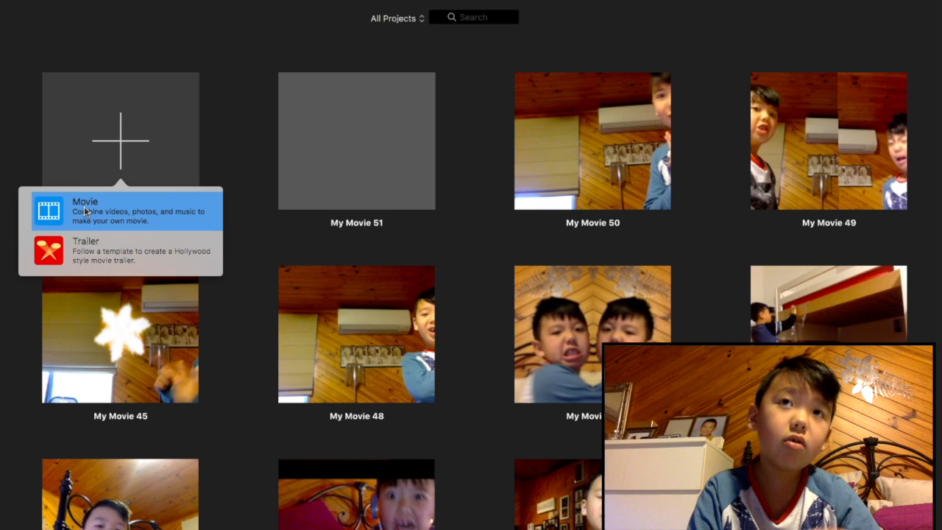
click(85, 211)
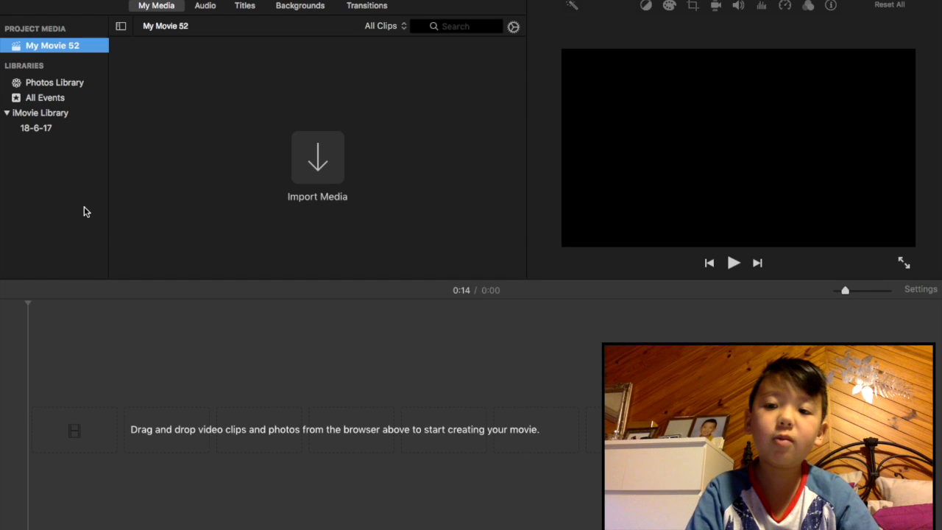
mouse_move(217, 52)
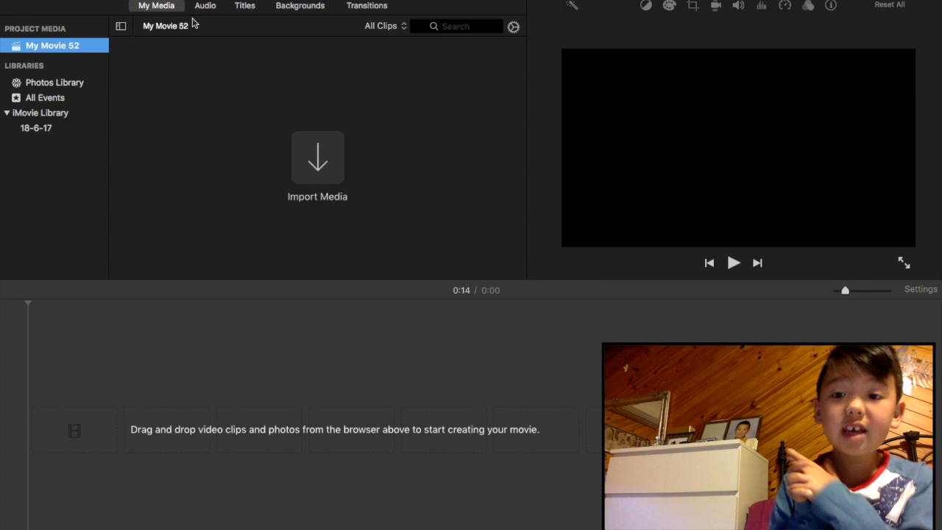
mouse_move(329, 156)
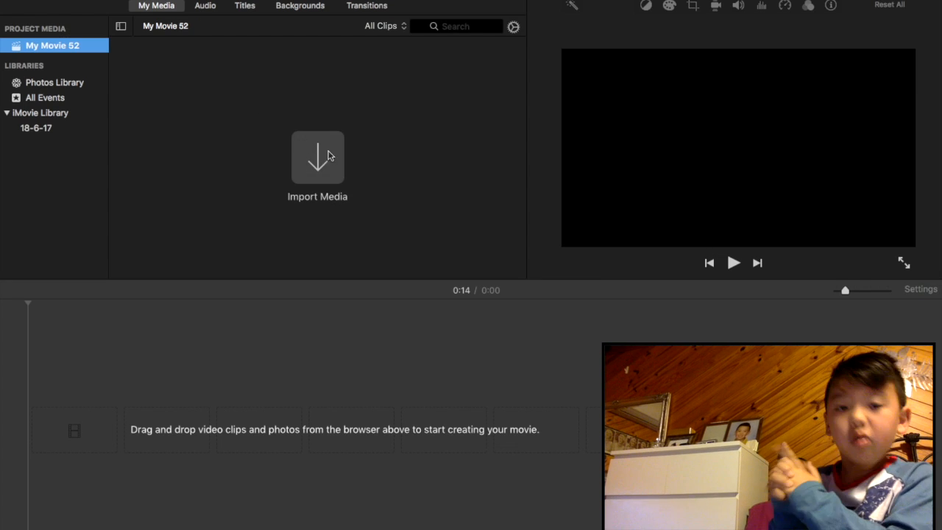
Step: Record a six-second clip from the FaceTime HD Camera into My Media
click(317, 157)
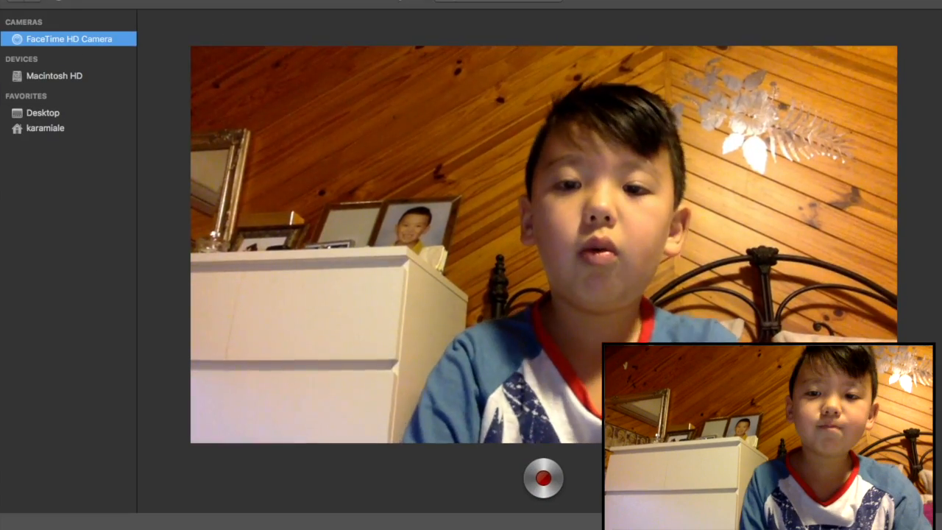
click(543, 479)
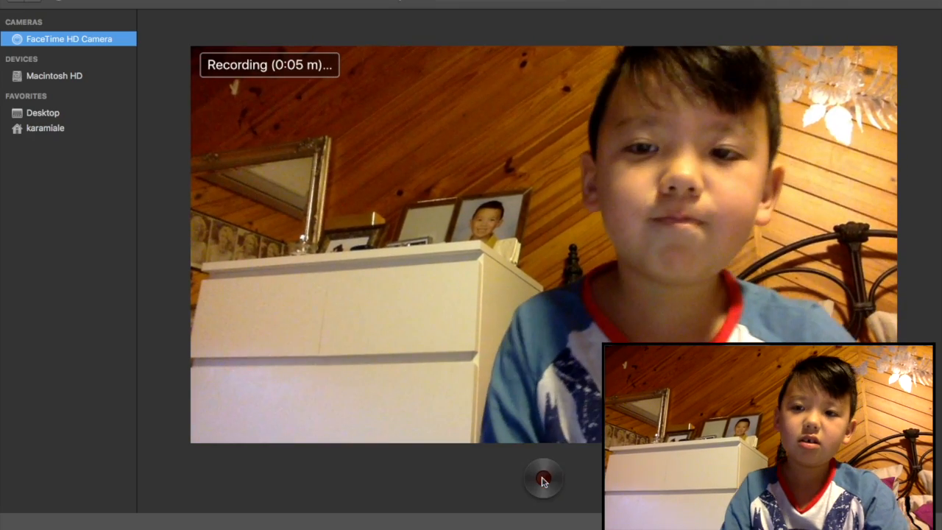
click(543, 478)
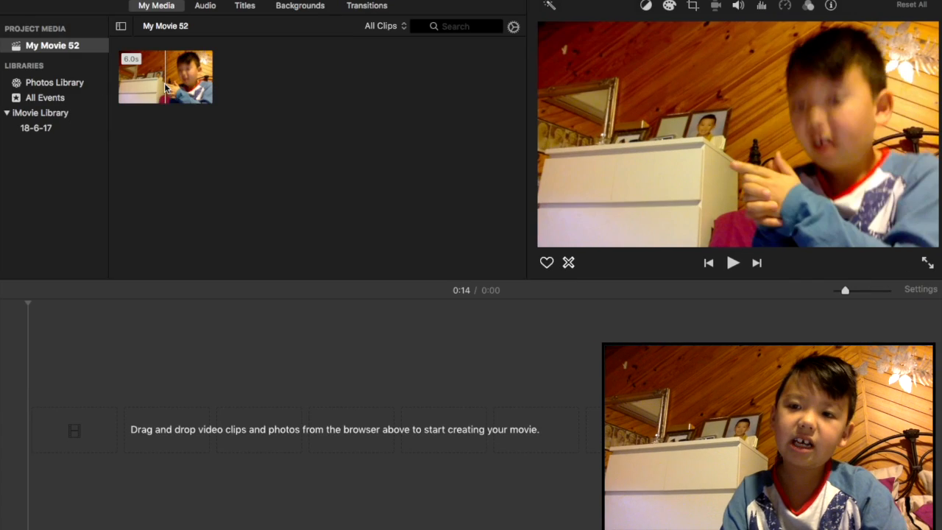
Step: Drag the webcam clip from My Media into the movie timeline
drag(165, 77, 294, 429)
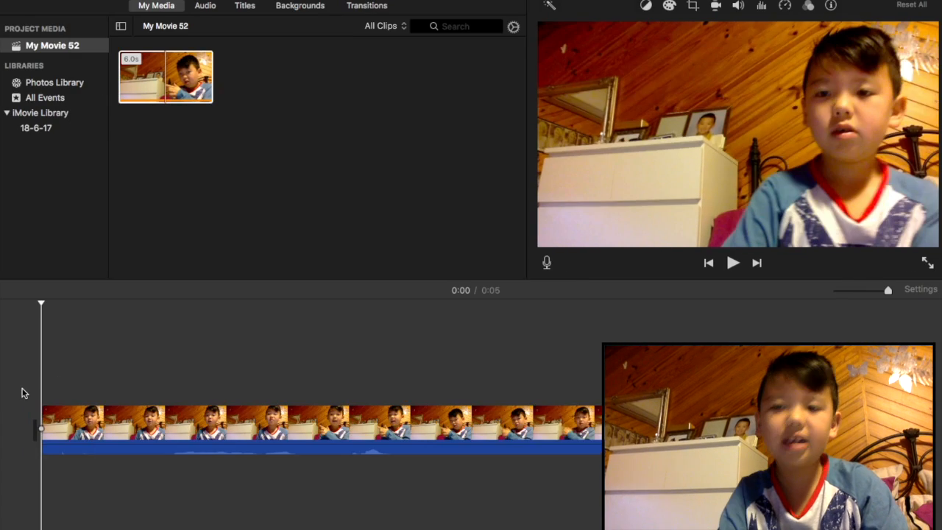
click(732, 263)
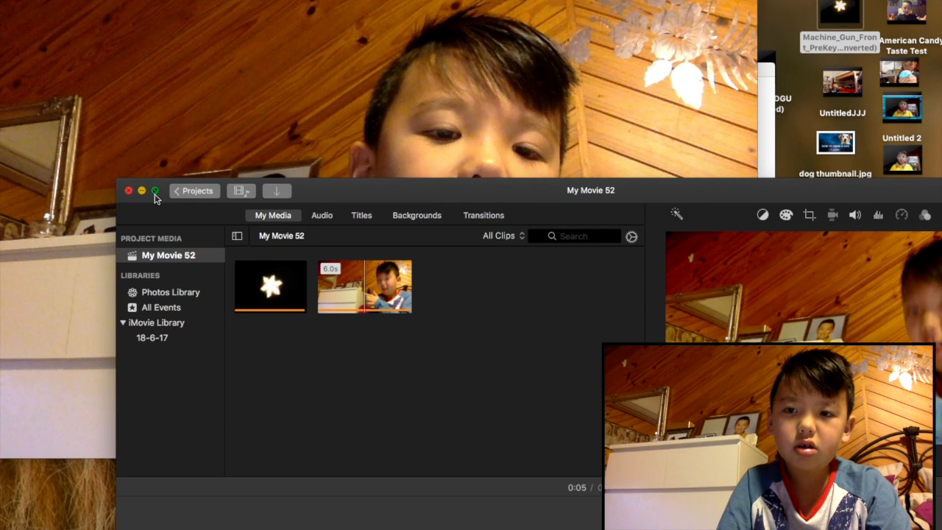
Step: Restore the editing window to full size, then play and pause the movie preview
click(155, 190)
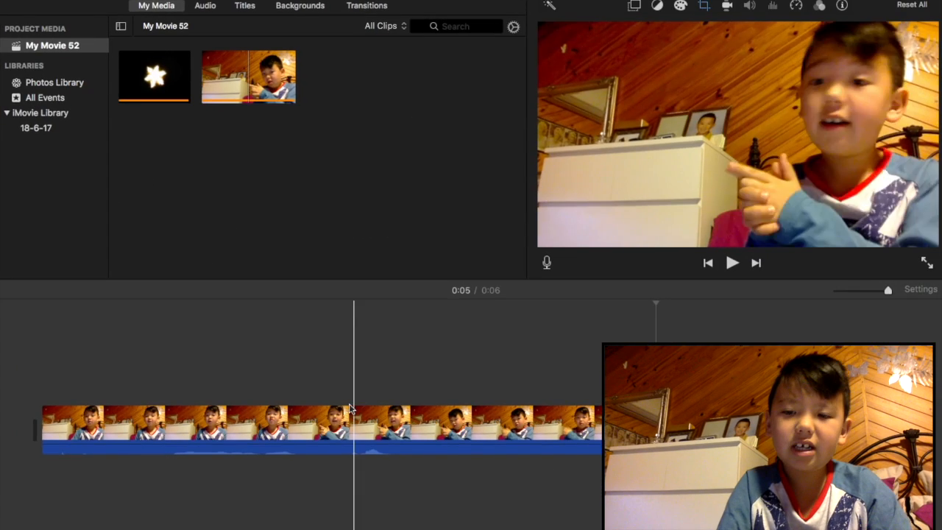
click(732, 262)
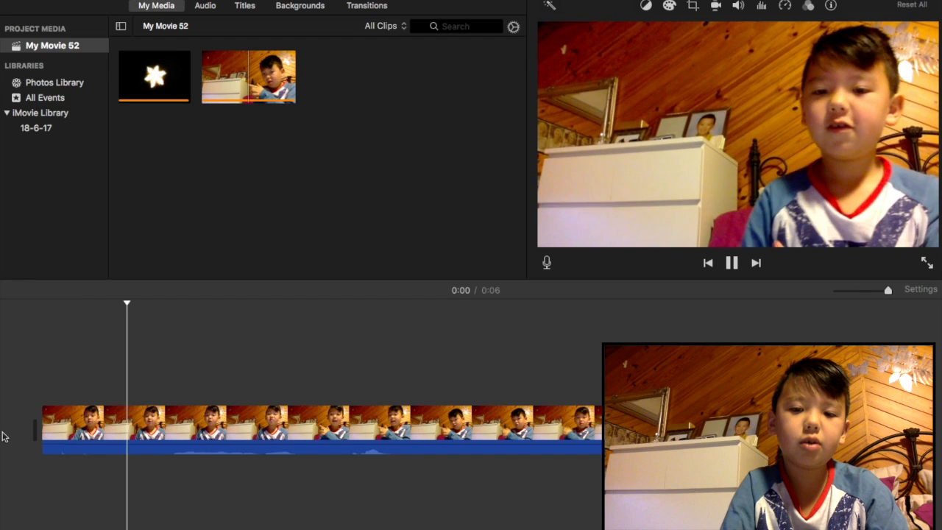
click(731, 263)
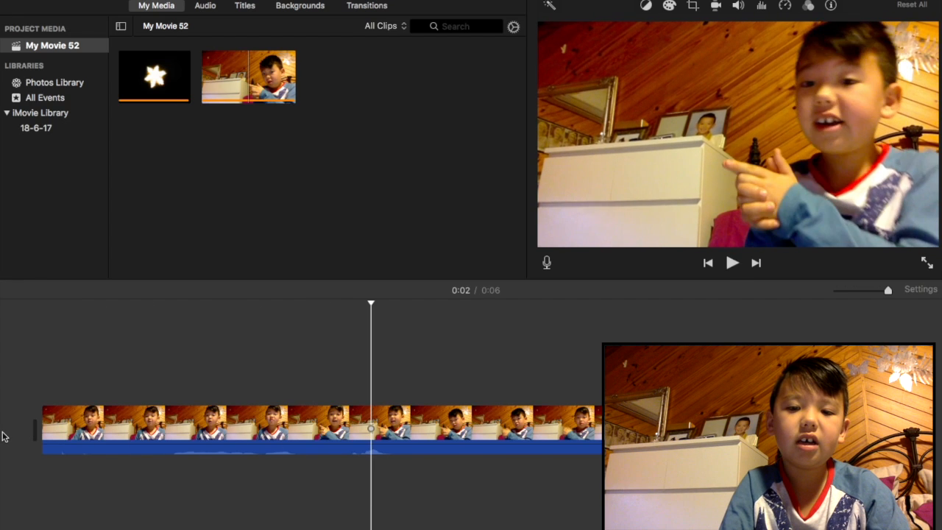
click(731, 262)
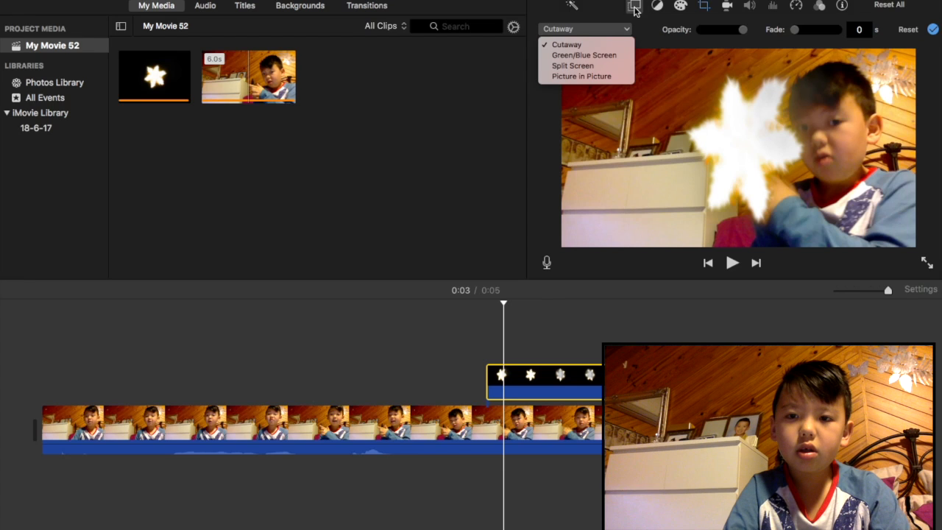
mouse_move(581, 76)
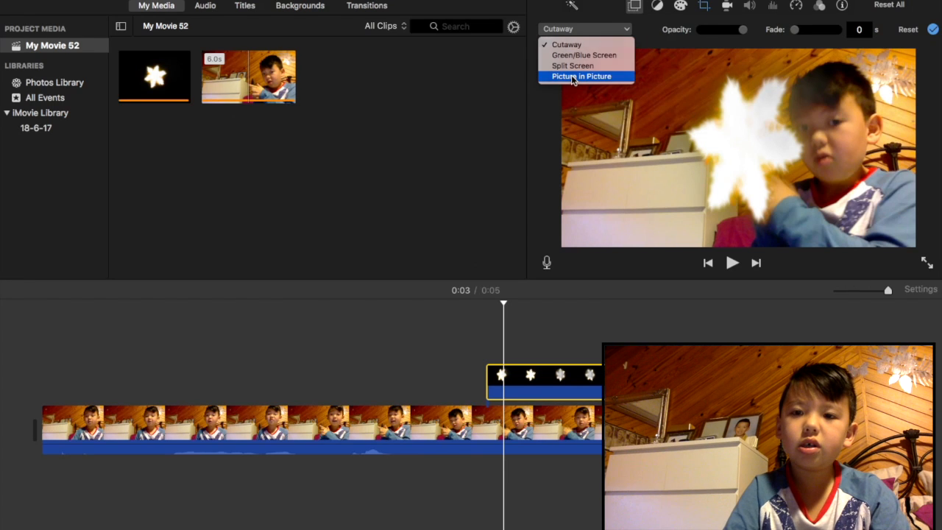
Step: Set the muzzle flash overlay to Picture in Picture, moving and enlarging the inset near the hand
click(581, 76)
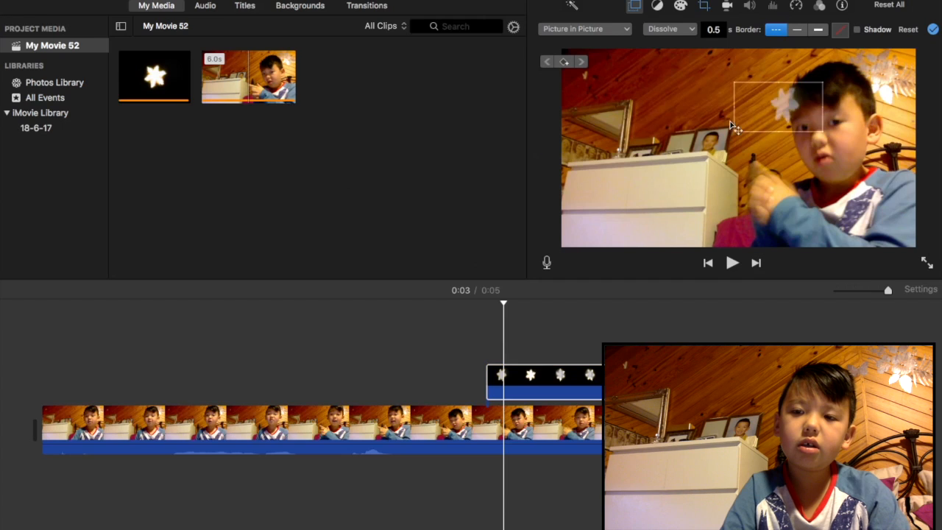
drag(778, 108, 707, 177)
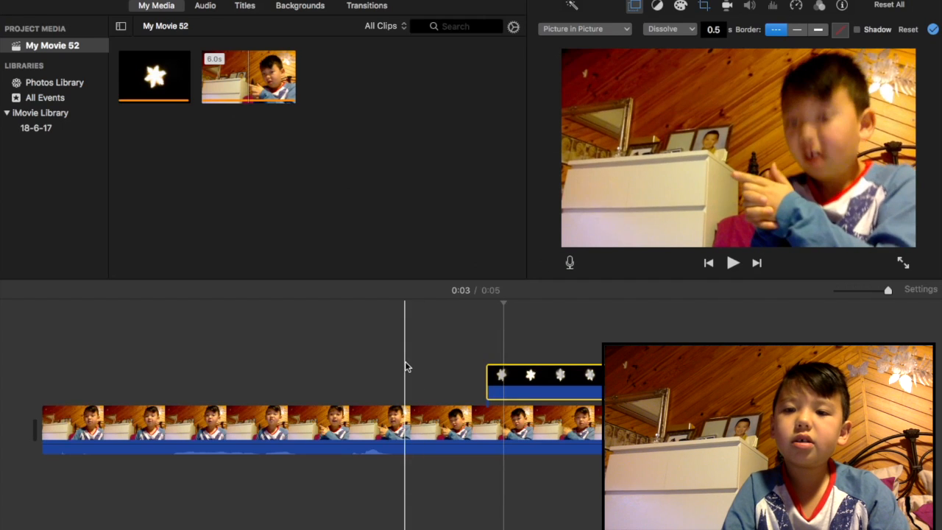
click(732, 263)
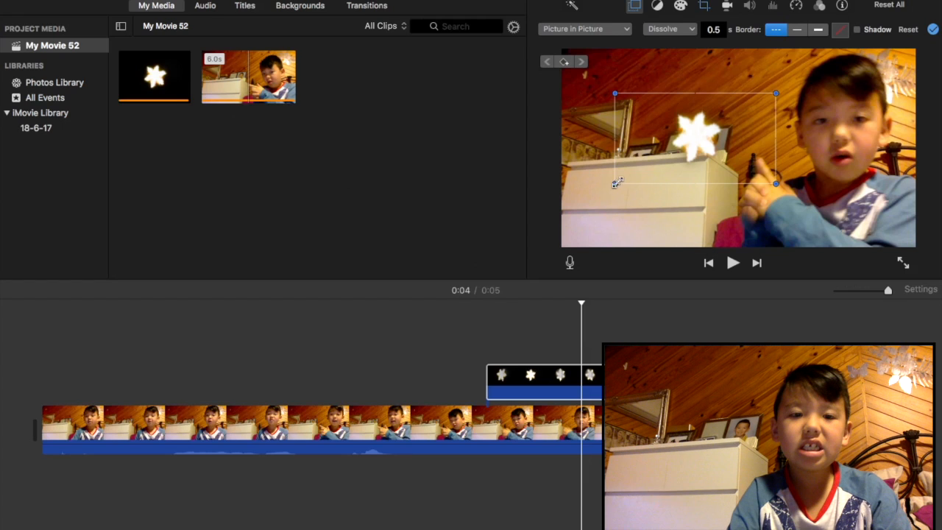
drag(617, 183, 603, 191)
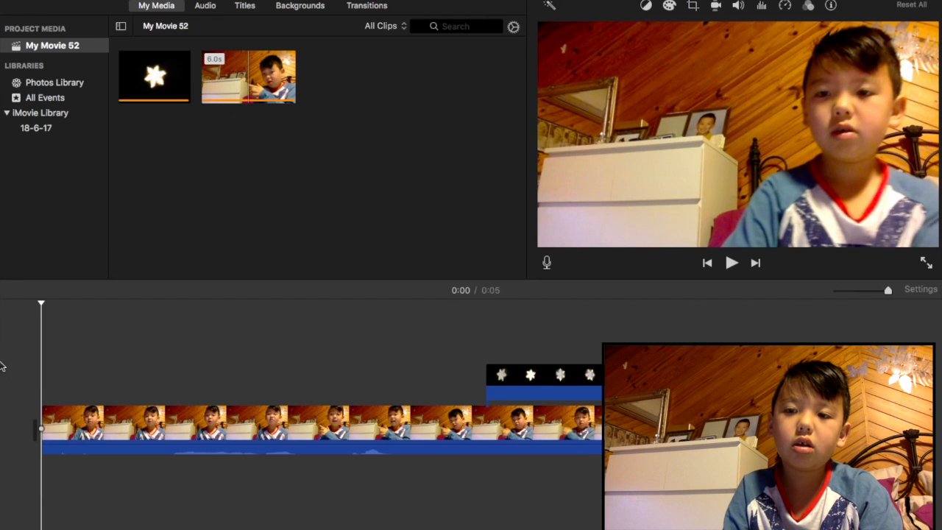
click(731, 263)
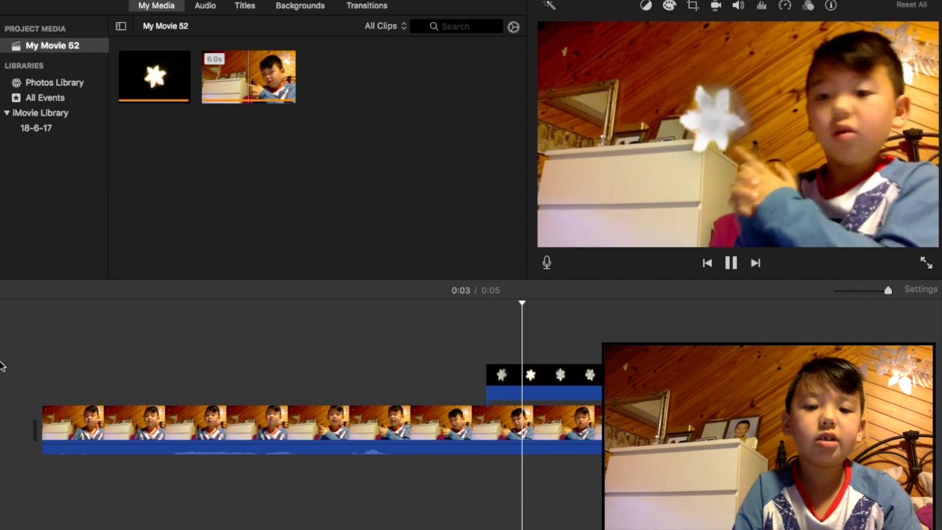
click(731, 263)
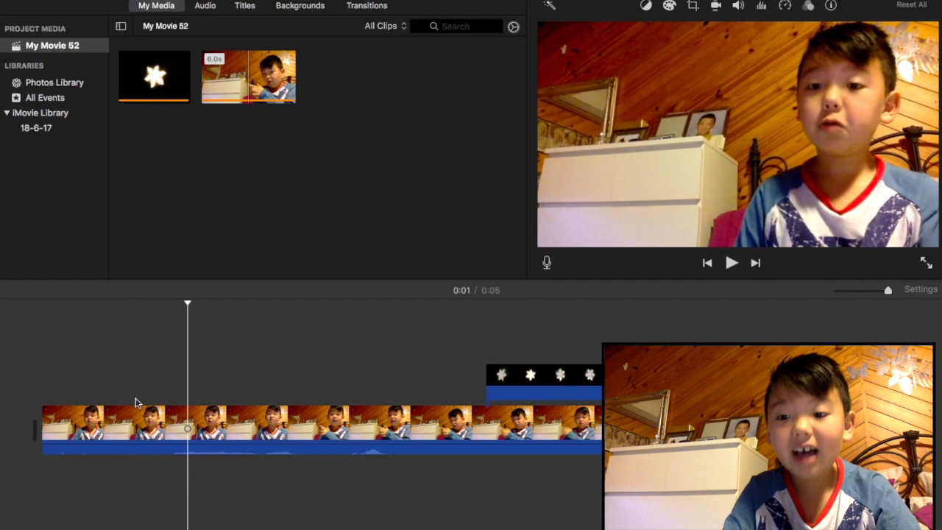
click(731, 262)
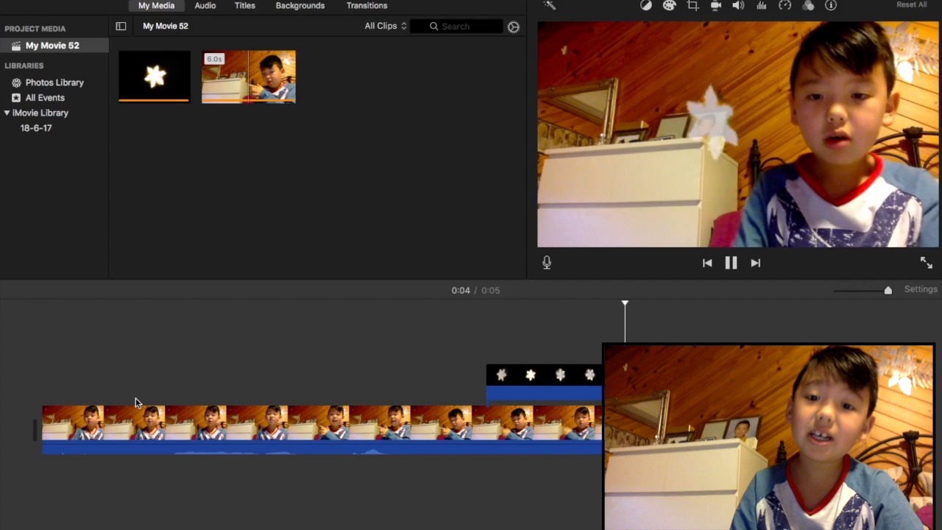
click(731, 263)
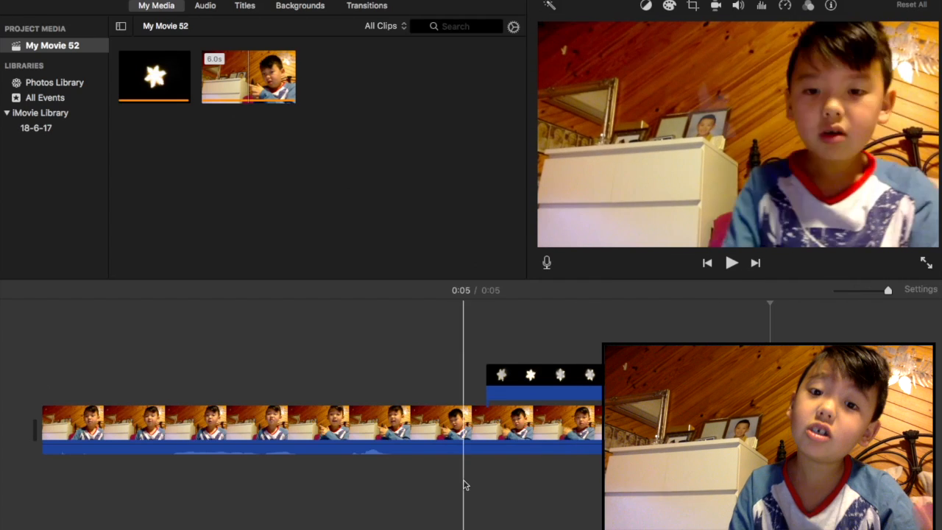